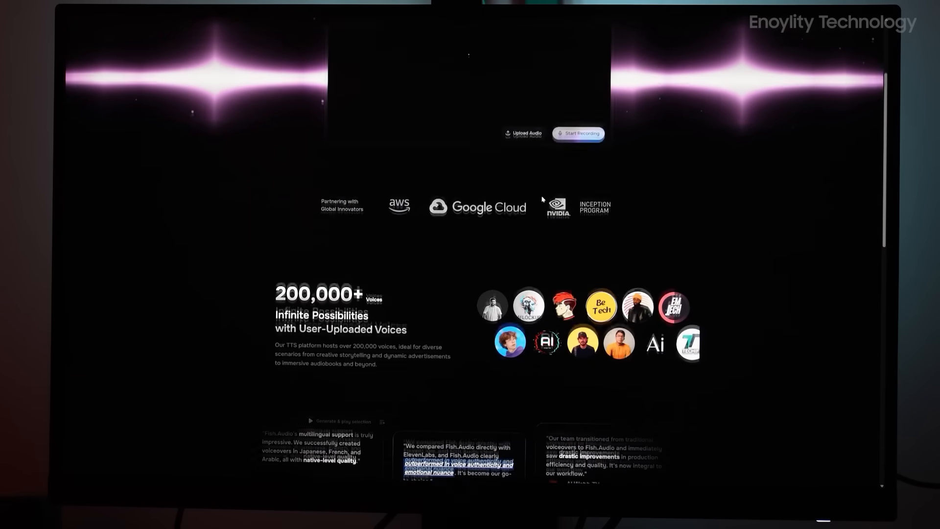
Scroll through the Fish Audio homepage showcase
{"action": "scroll", "scroll_direction": "up", "scroll_amount": 3}
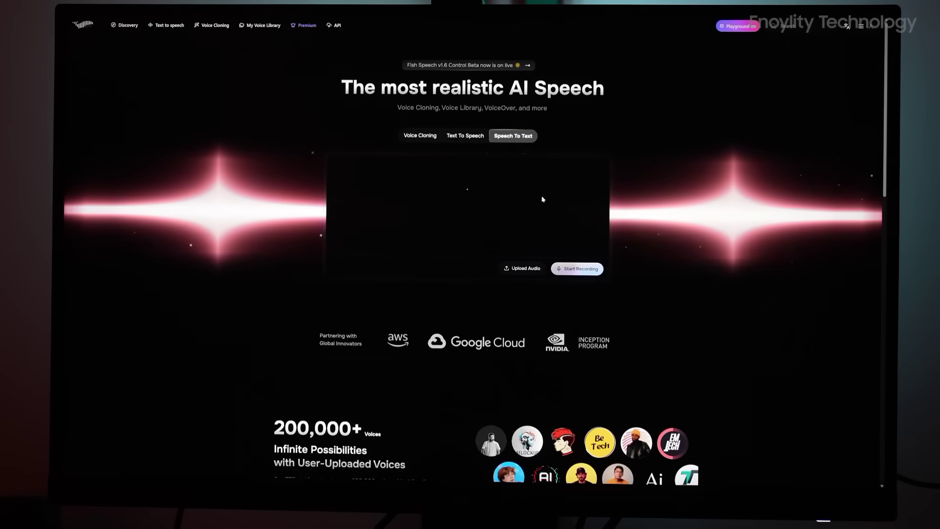
{"action": "scroll", "scroll_direction": "down", "scroll_amount": 3}
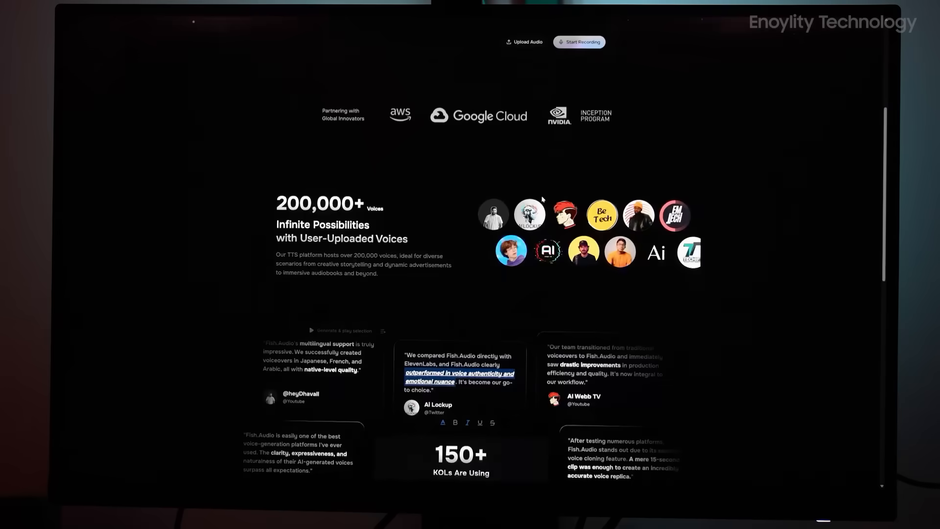
{"action": "scroll", "scroll_direction": "down", "scroll_amount": 3}
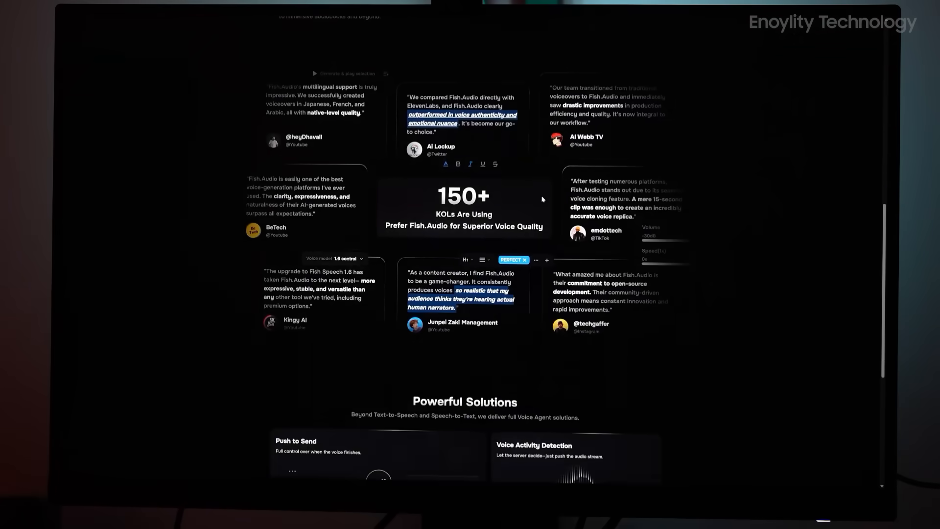
{"action": "scroll", "scroll_direction": "down", "scroll_amount": 3}
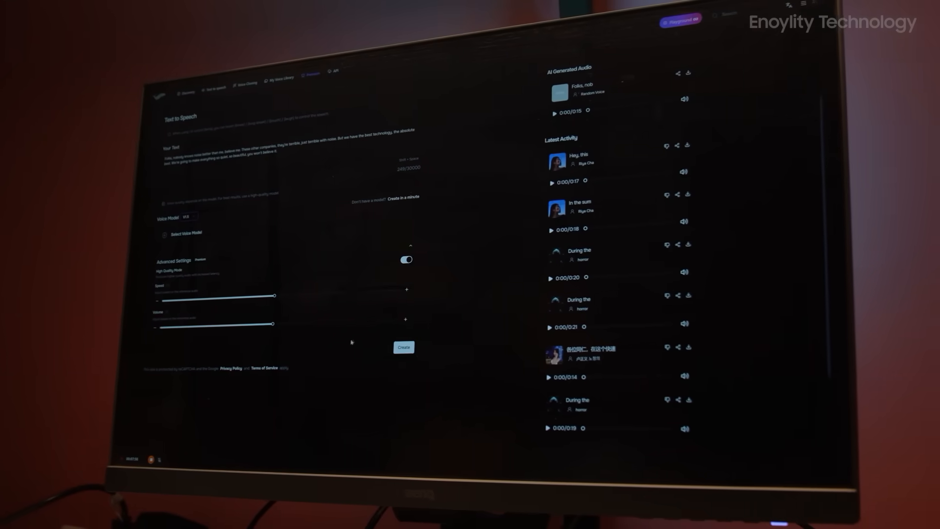
Open Select Voice Model and pick a voice from the list
{"action": "left_click", "coordinate": [403, 347]}
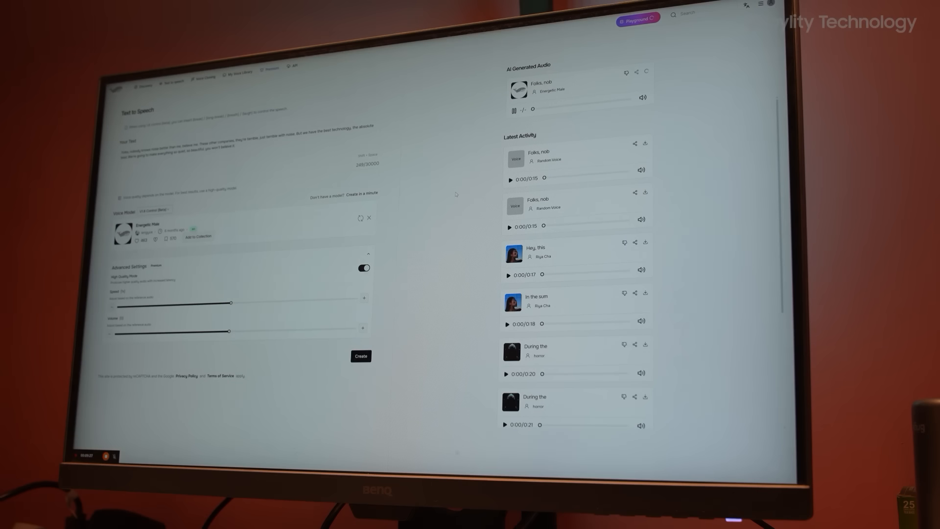
{"action": "left_click", "coordinate": [513, 110]}
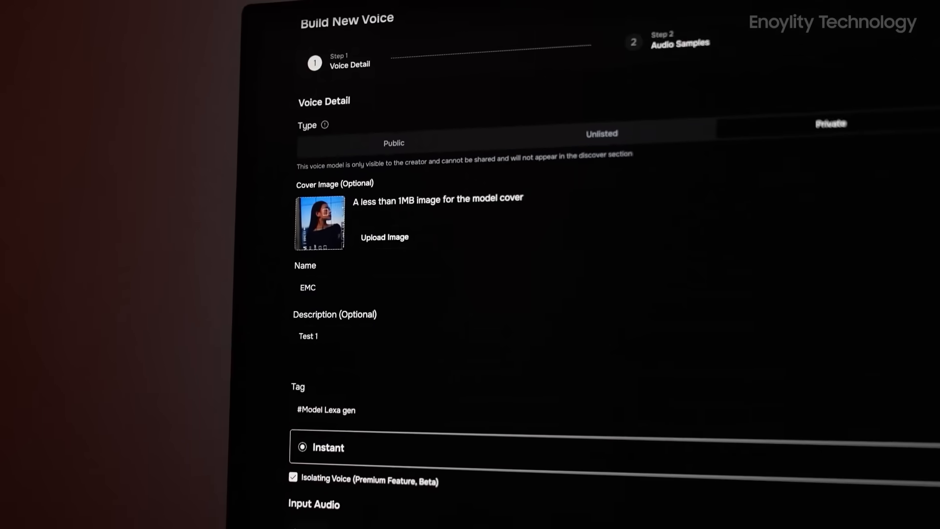
Create the private EMC voice (description 'Test 1') from the uploaded clip
{"action": "scroll", "scroll_direction": "down", "scroll_amount": 3}
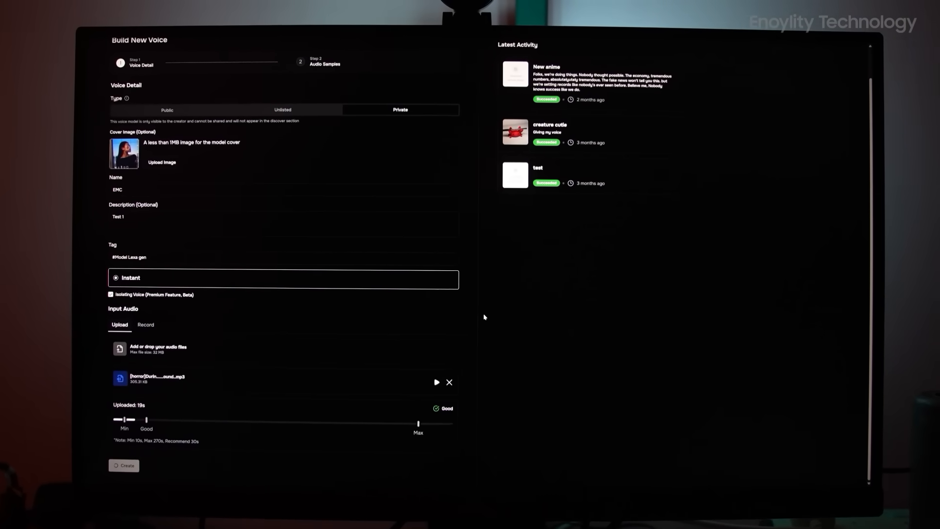
{"action": "left_click", "coordinate": [123, 465]}
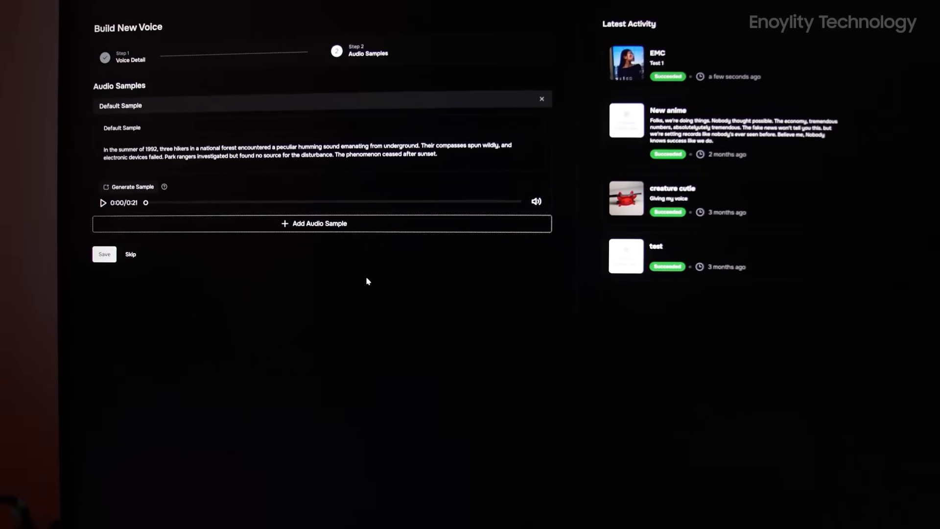
{"action": "left_click", "coordinate": [102, 202]}
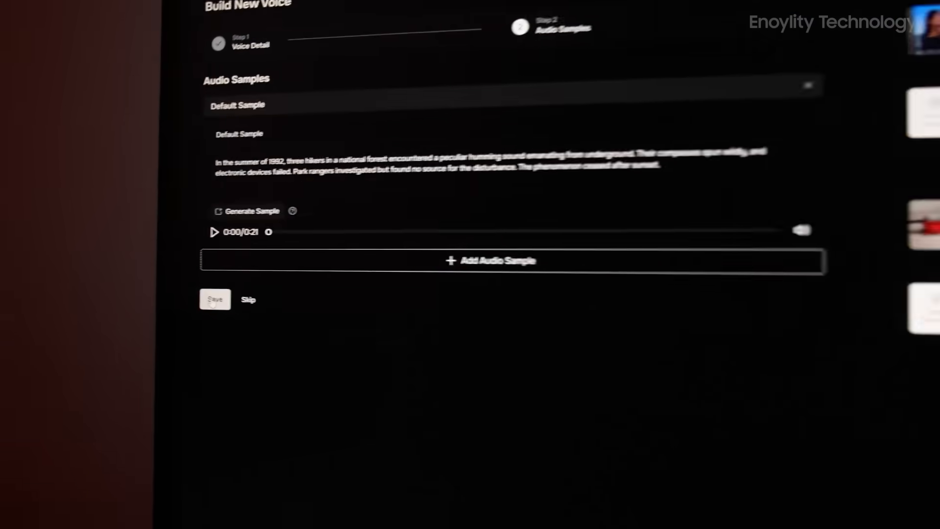
Save the EMC voice's audio samples and bring up the voice list
{"action": "left_click", "coordinate": [214, 299]}
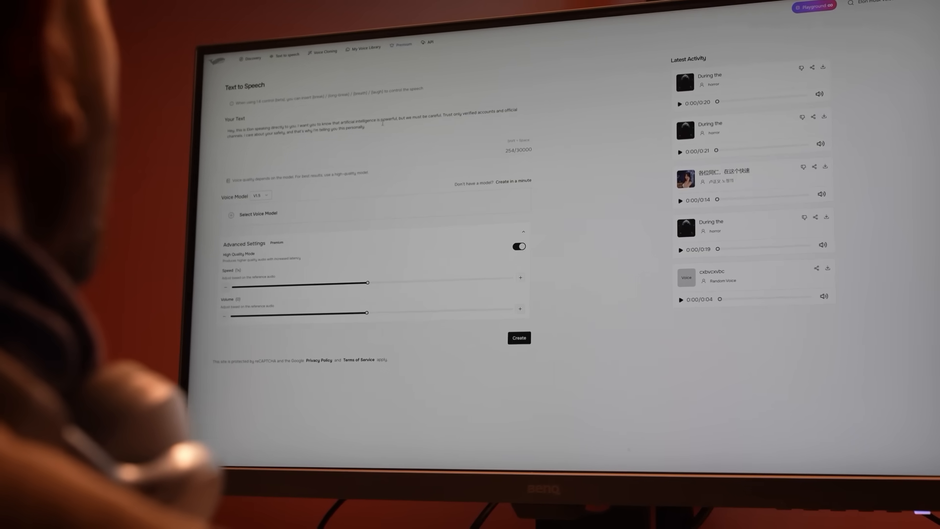
{"action": "left_click", "coordinate": [257, 213]}
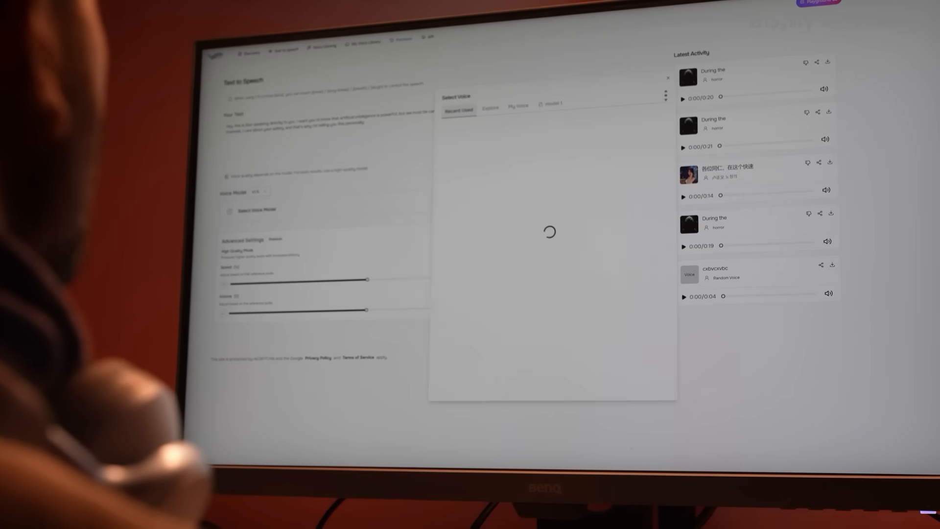